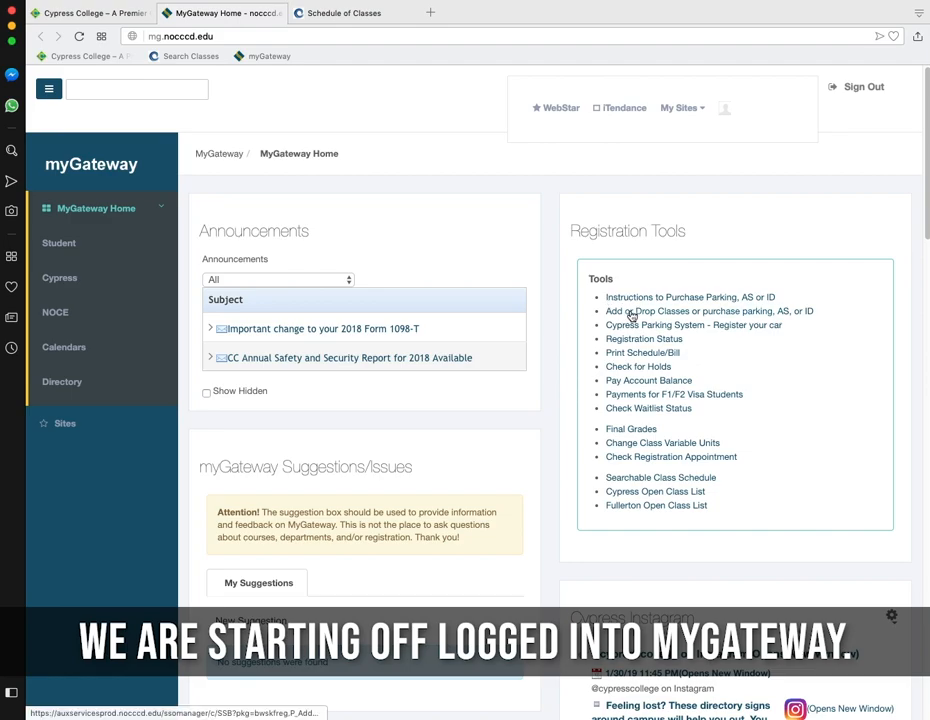
- Open Add or Drop Classes and submit the Cypress College/Fullerton College Spring 2019 term
click(710, 311)
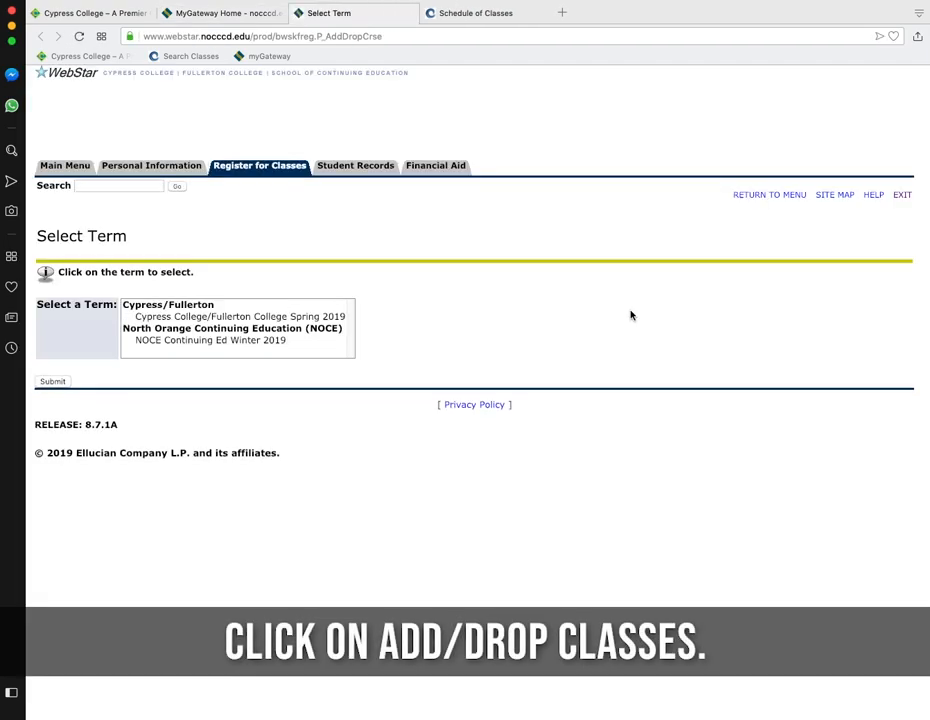
click(239, 316)
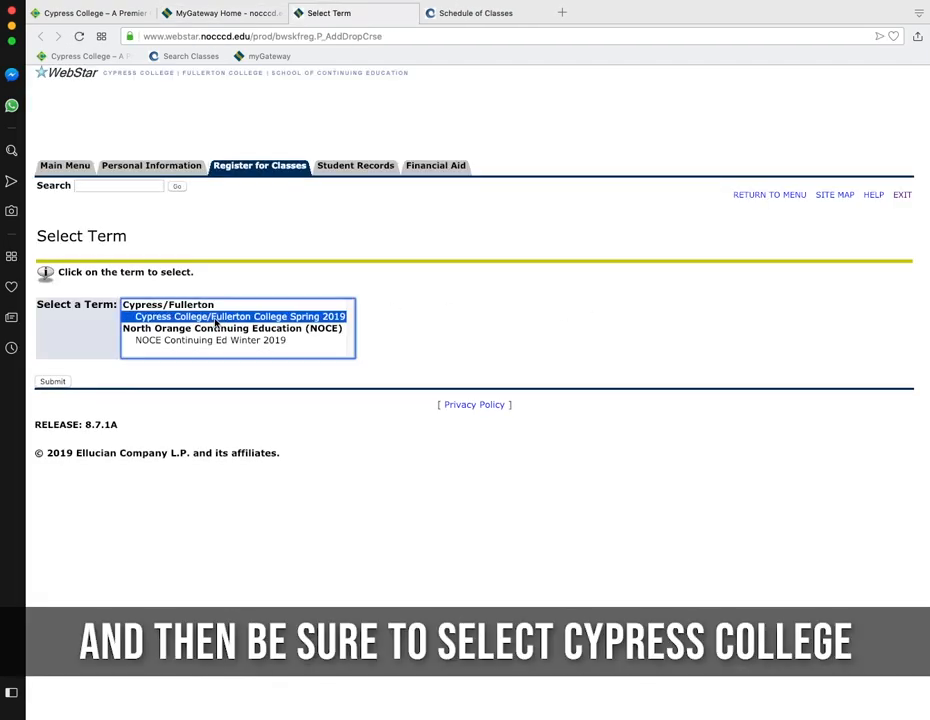
click(52, 381)
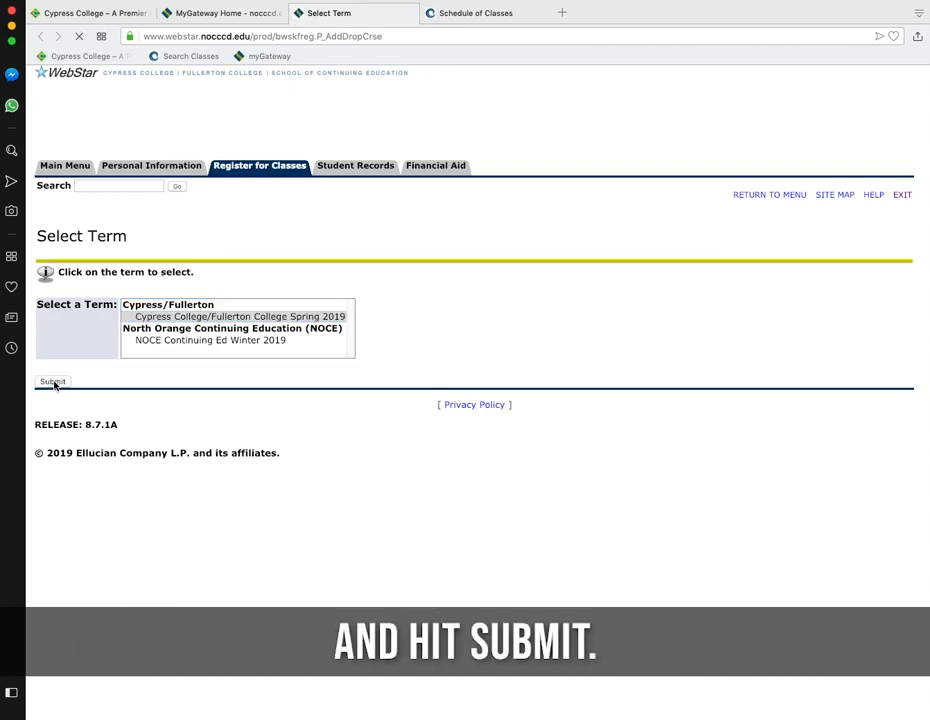
- Change the waitlisted Private Pilot course's action to Registered--Web in the Current Schedule
click(52, 382)
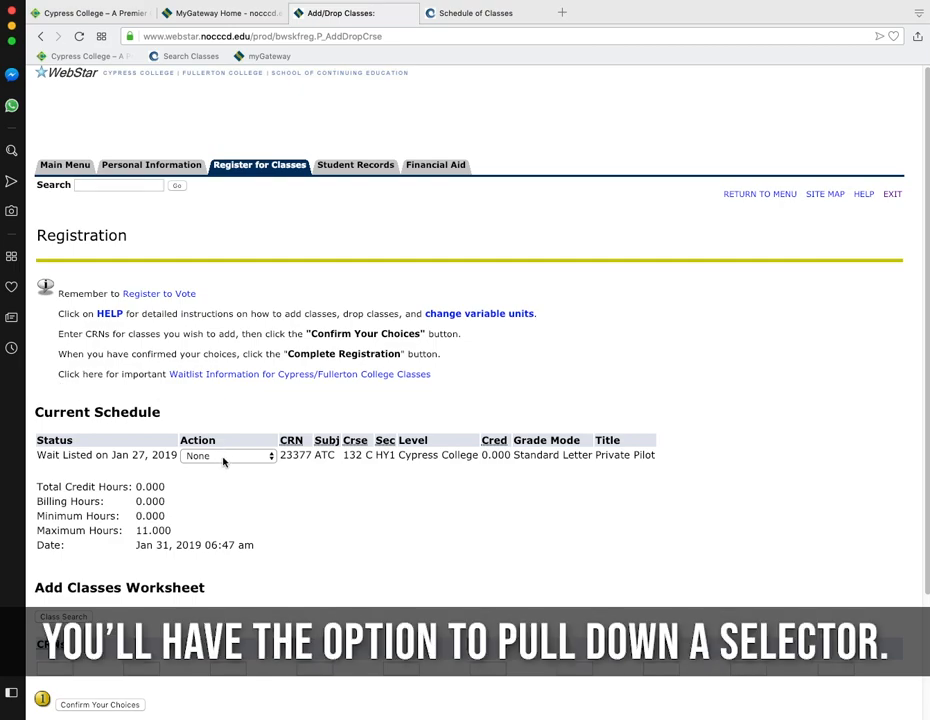
click(228, 455)
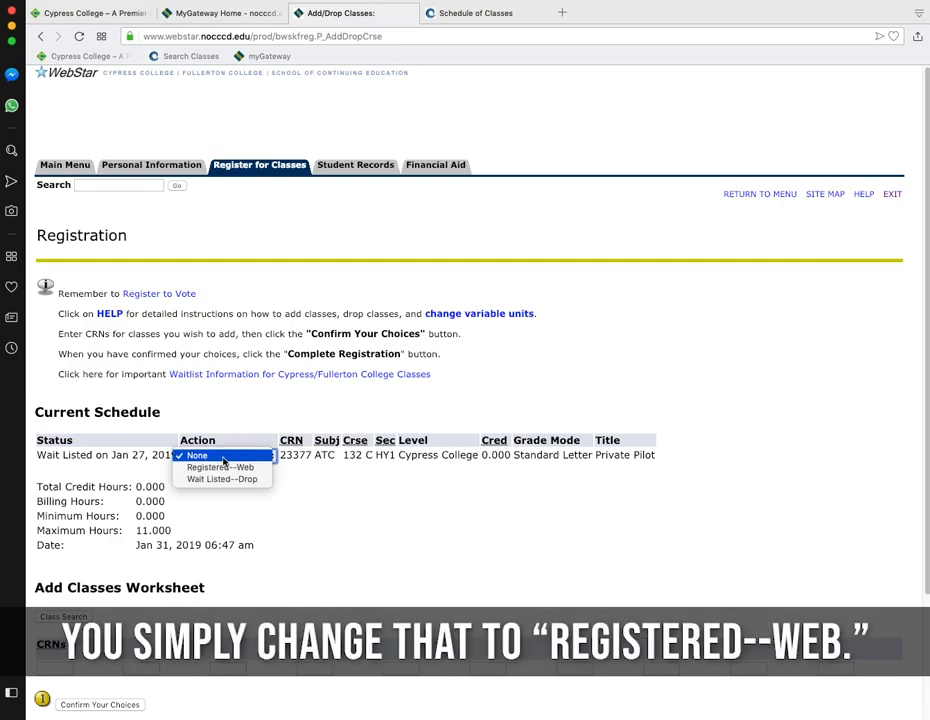
mouse_move(219, 467)
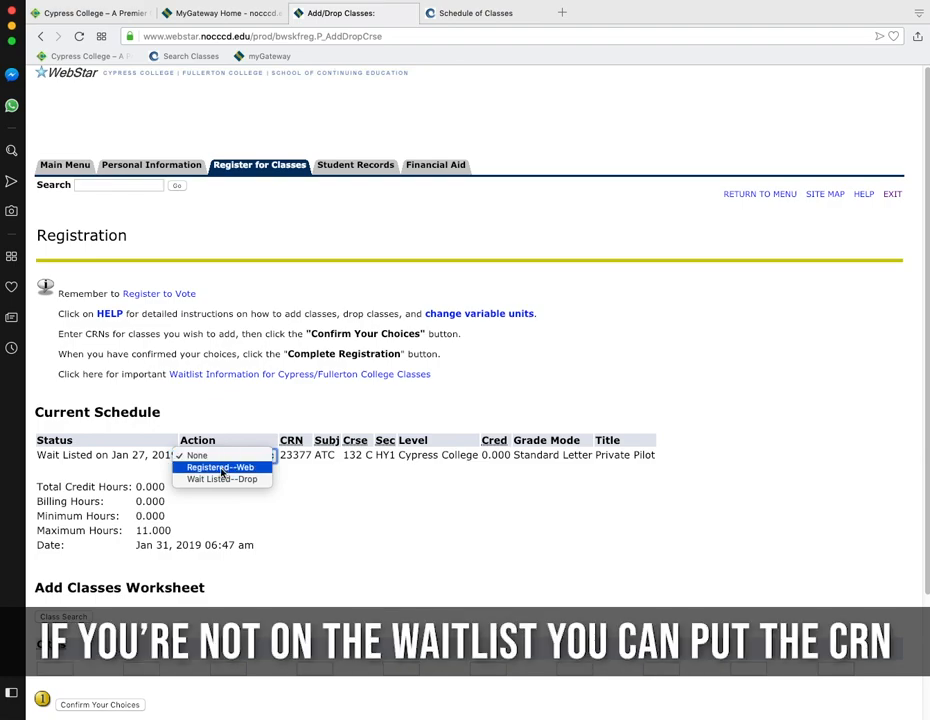
mouse_move(218, 467)
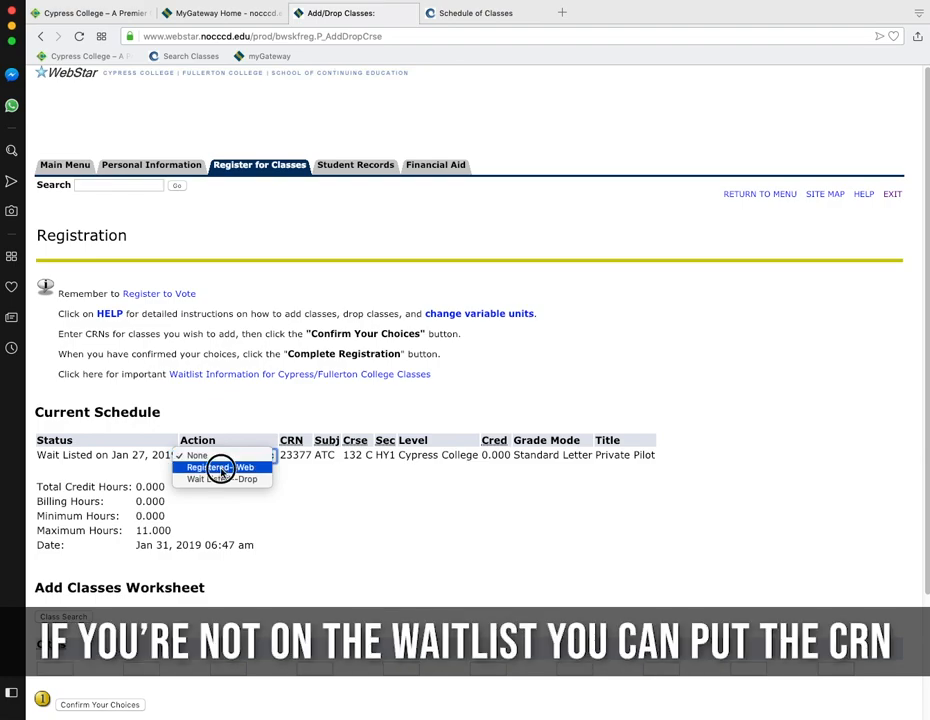
click(221, 467)
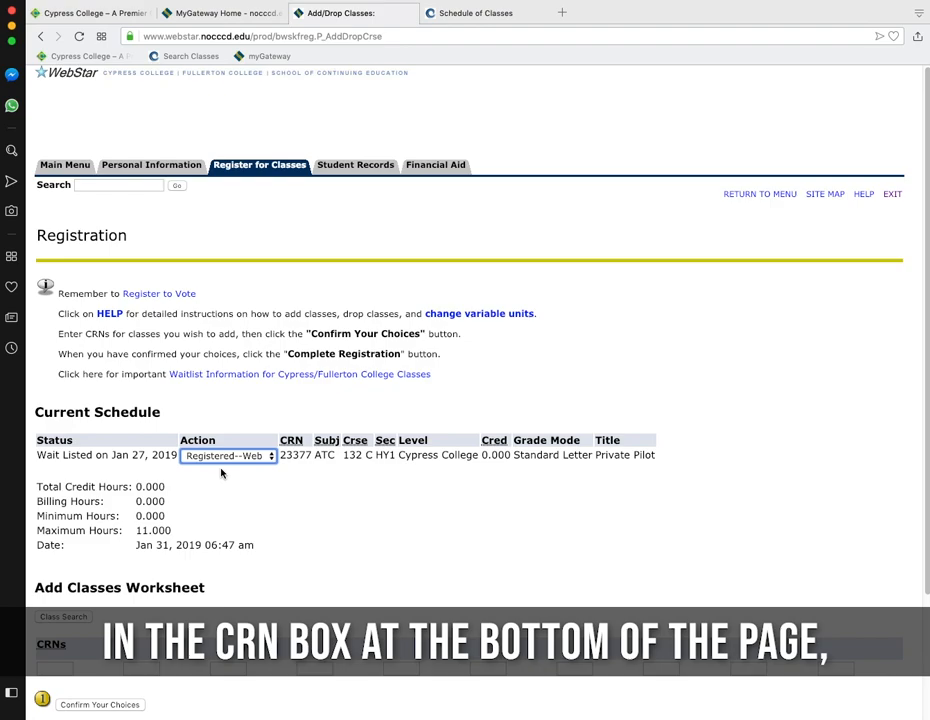
mouse_move(118, 600)
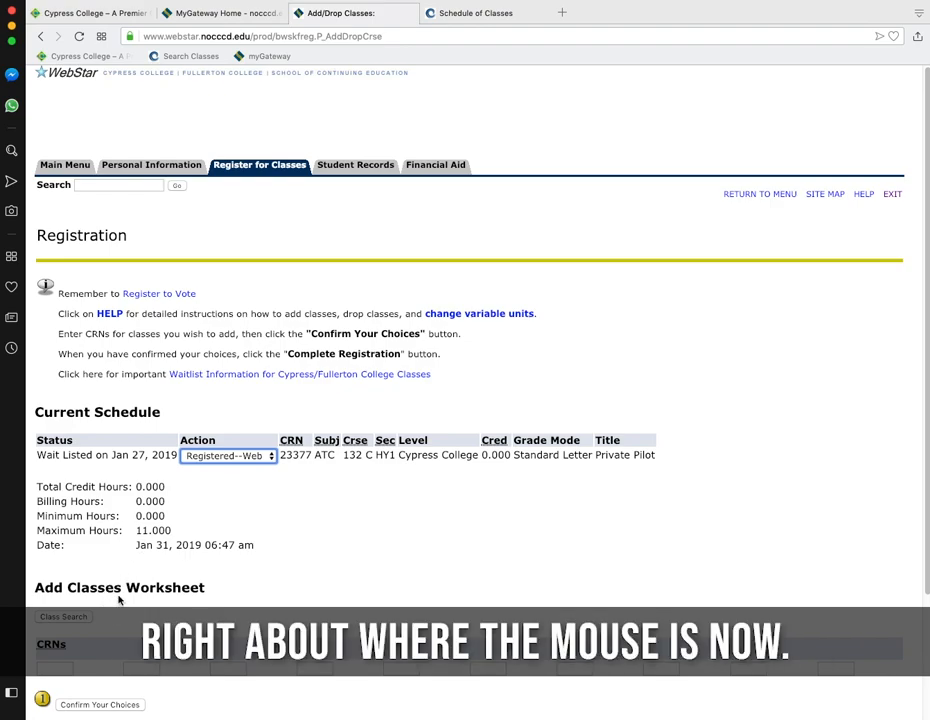
scroll(down, 3)
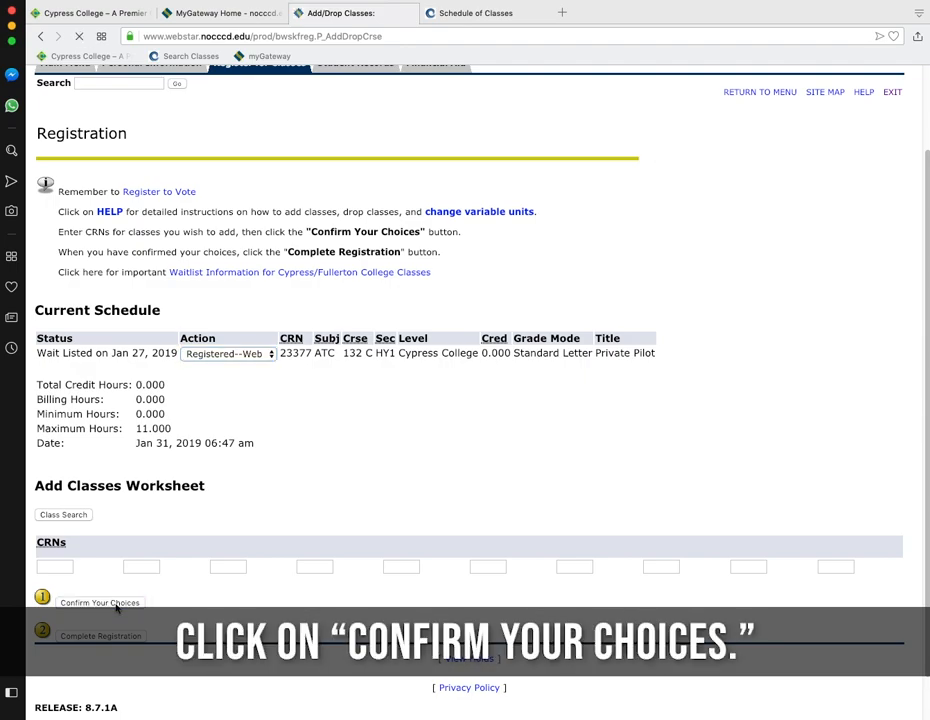
click(99, 602)
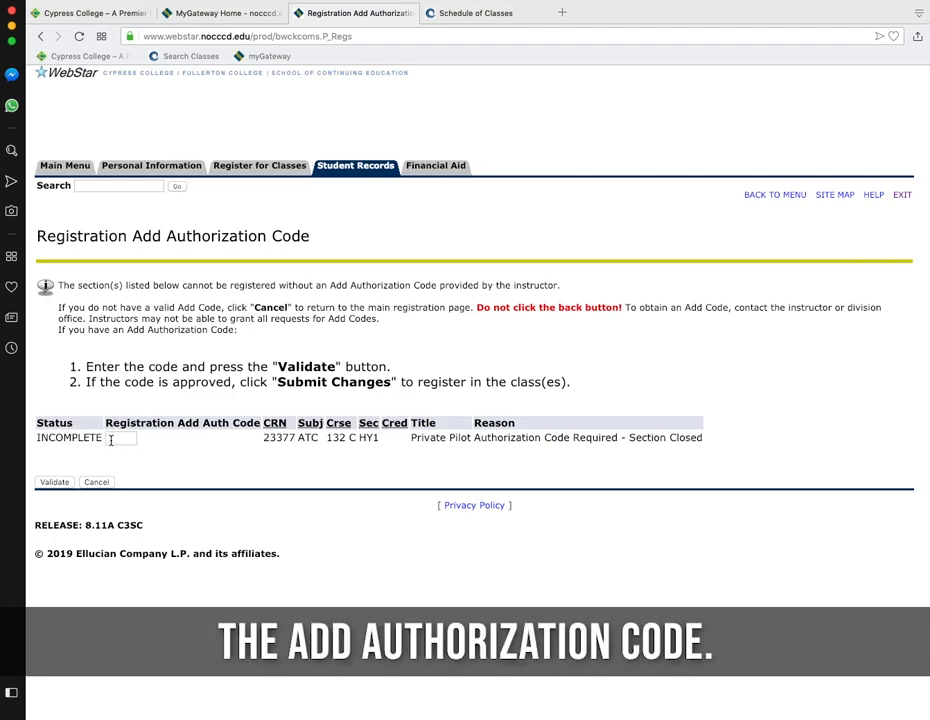
click(120, 438)
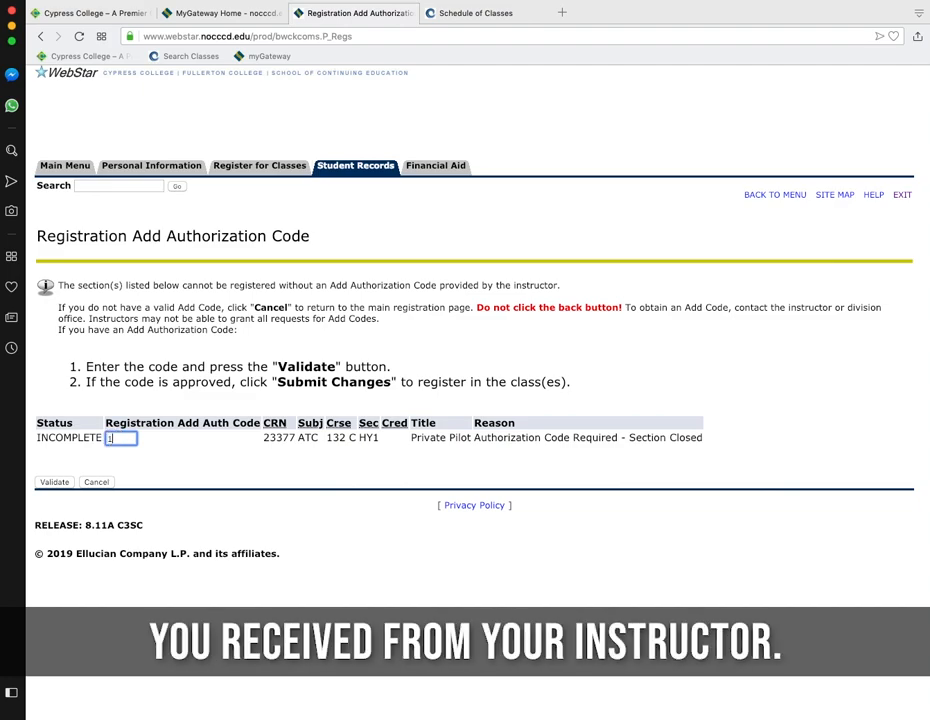
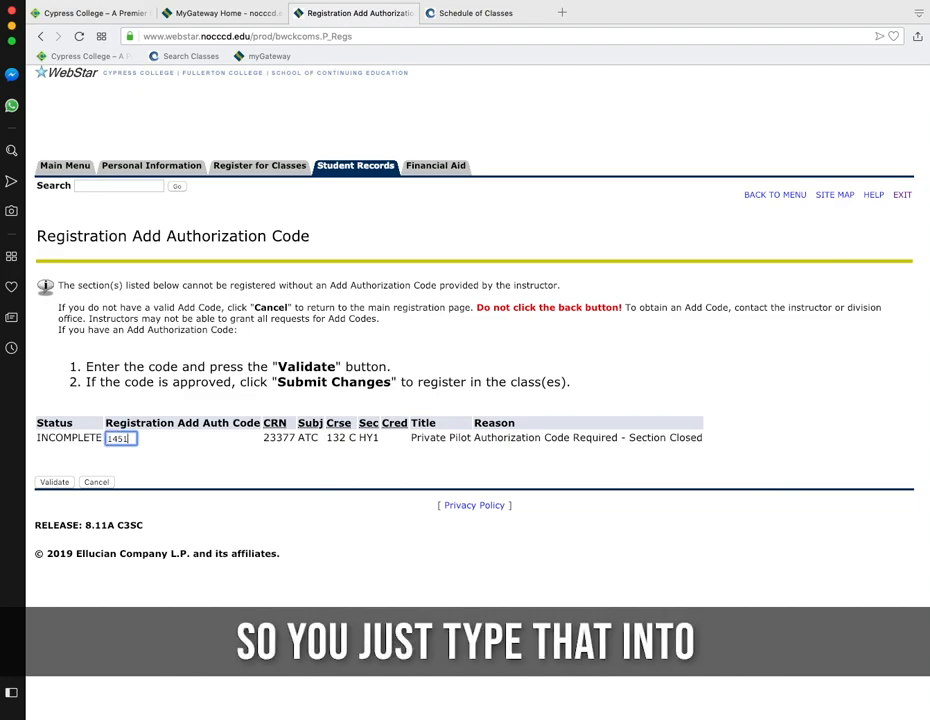
click(54, 481)
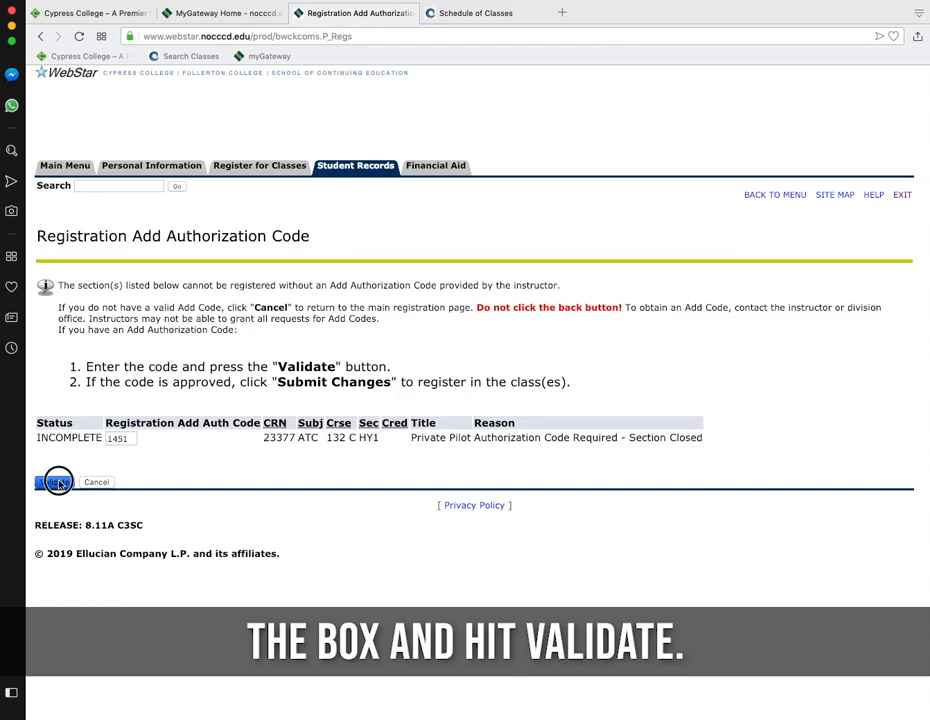
click(57, 481)
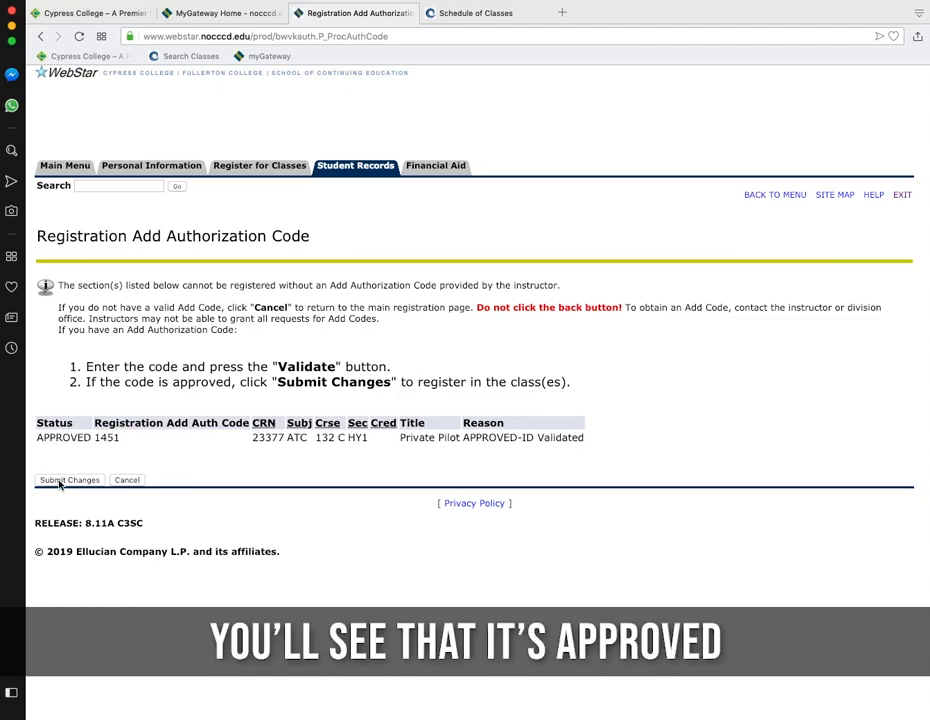
click(68, 480)
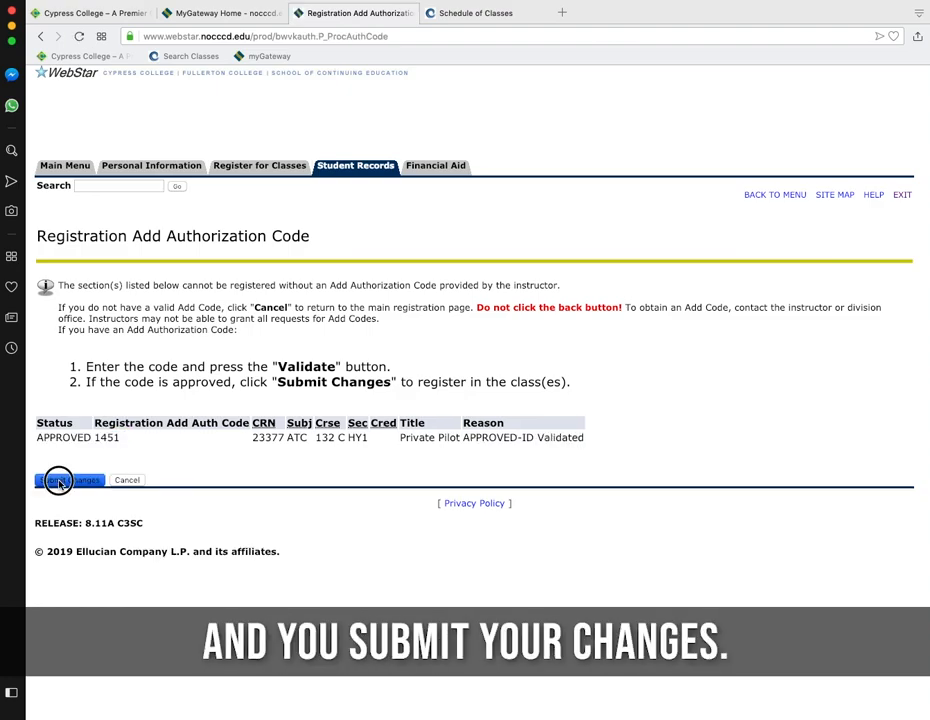
- Complete registration so Private Pilot shows Registered--Web with 4.000 credit hours
click(68, 480)
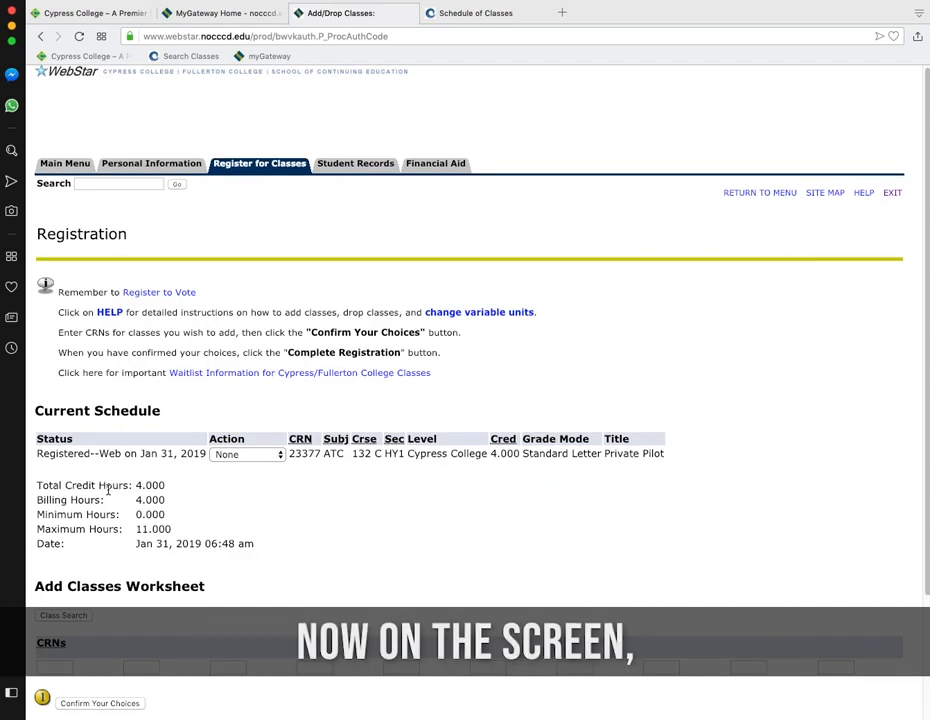
scroll(down, 3)
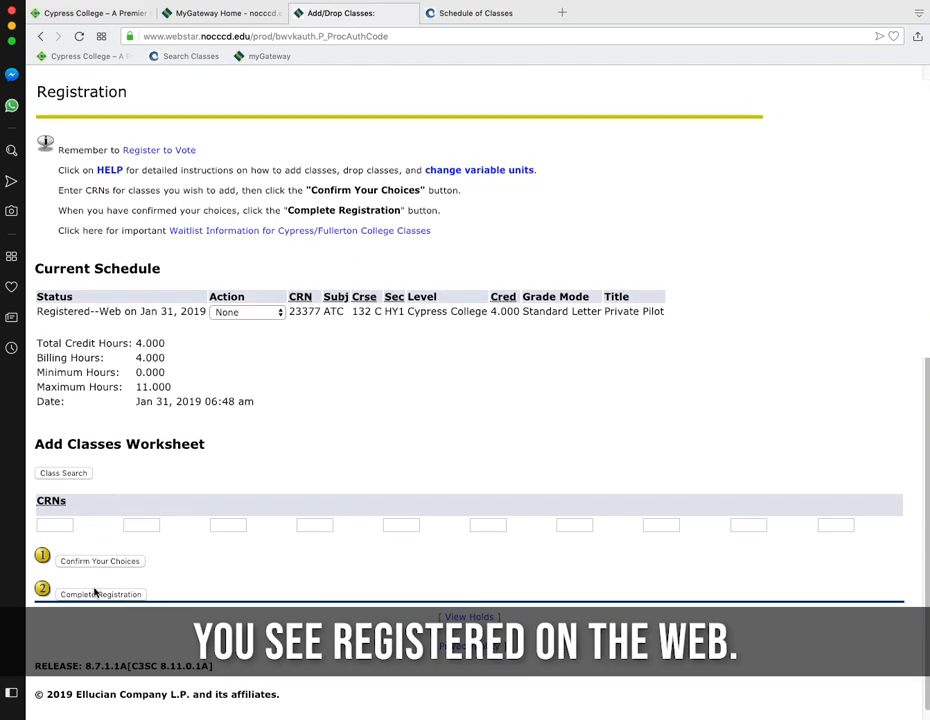
click(100, 594)
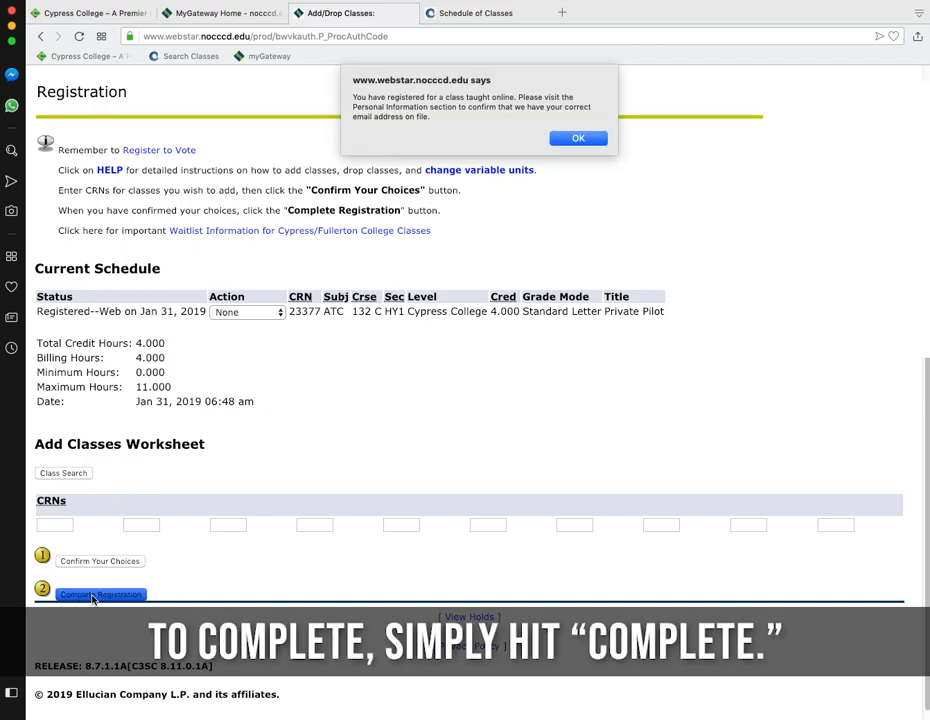